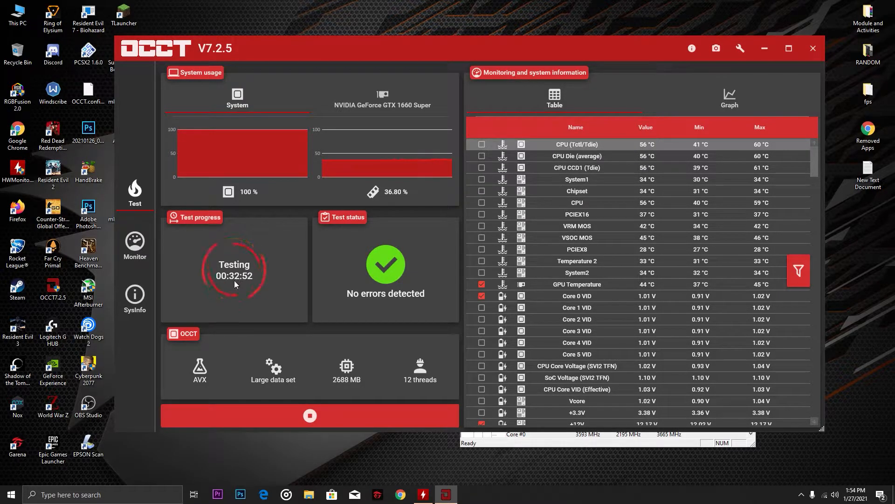
mouse_move(504, 303)
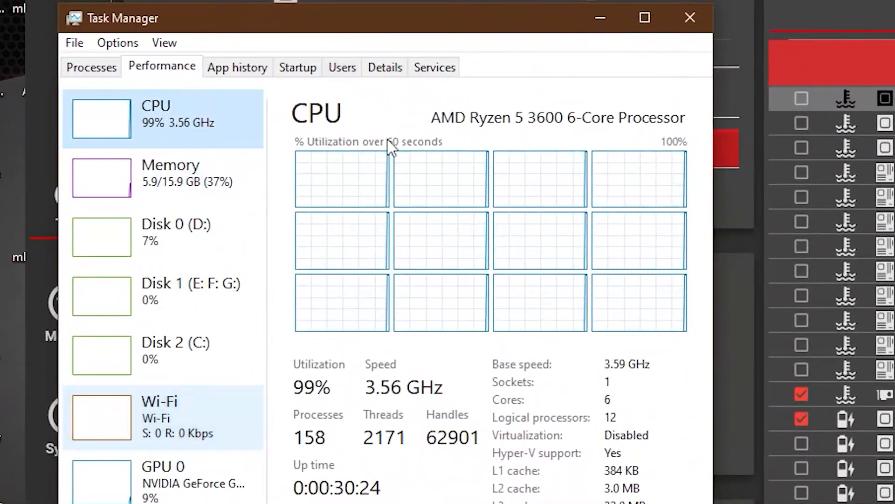
mouse_move(619, 259)
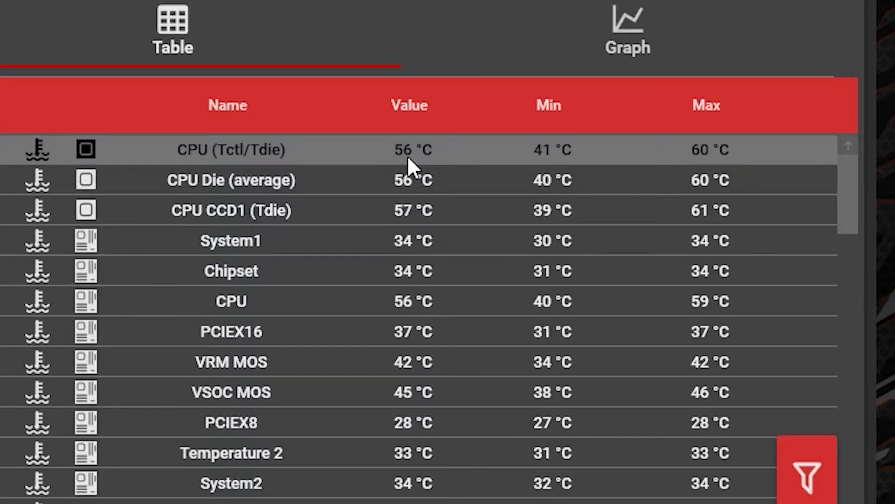
mouse_move(734, 154)
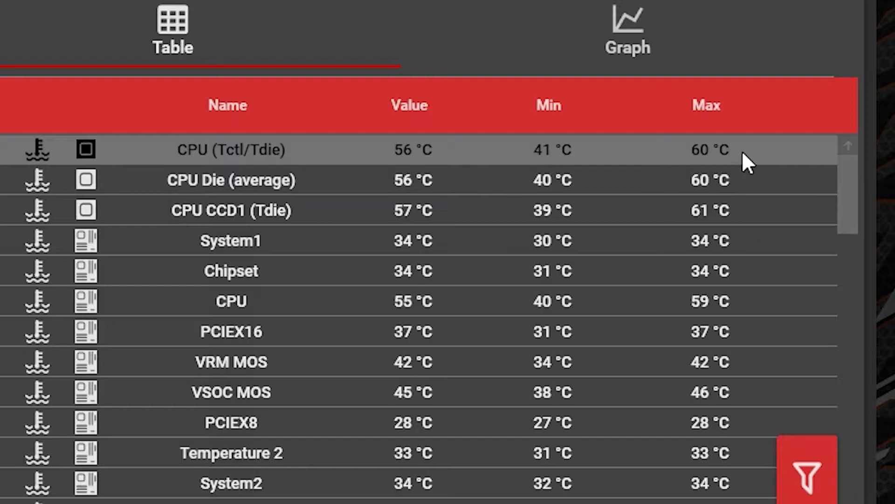
mouse_move(434, 180)
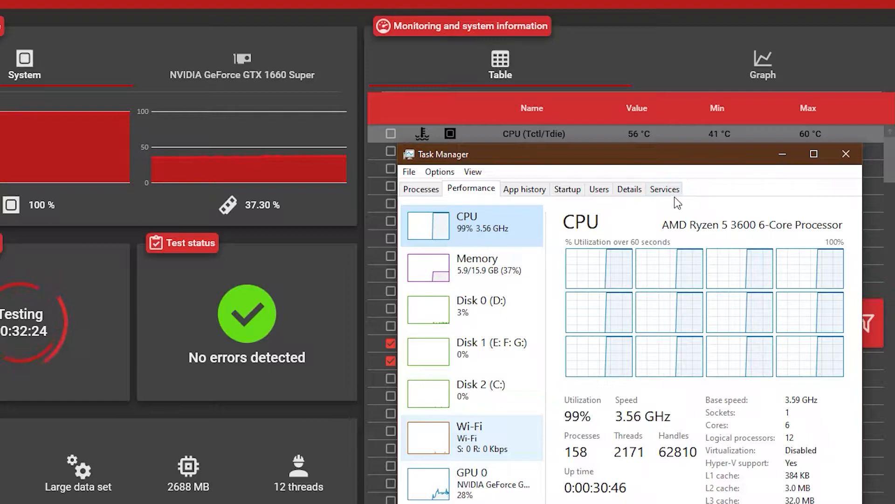
mouse_move(694, 141)
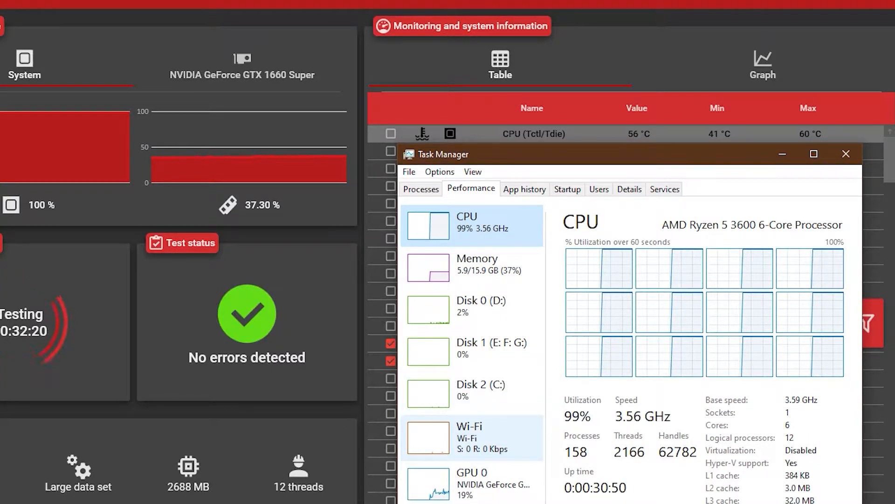
left_click(845, 153)
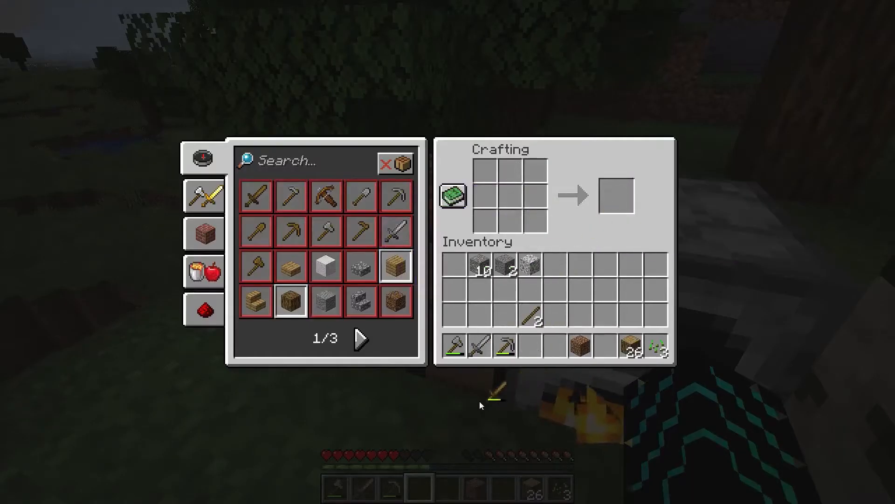
Step: Close the crafting screen, check the furnace smelting the raw meat, and return to the world
key("Escape")
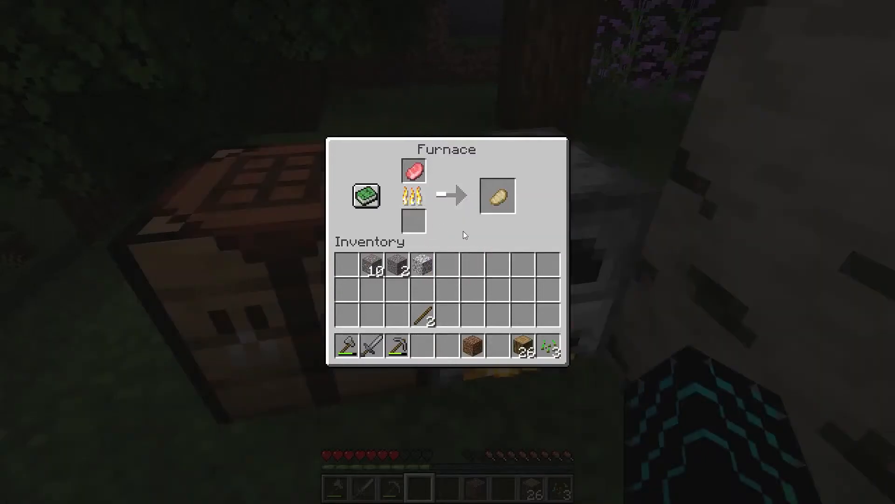
mouse_move(487, 250)
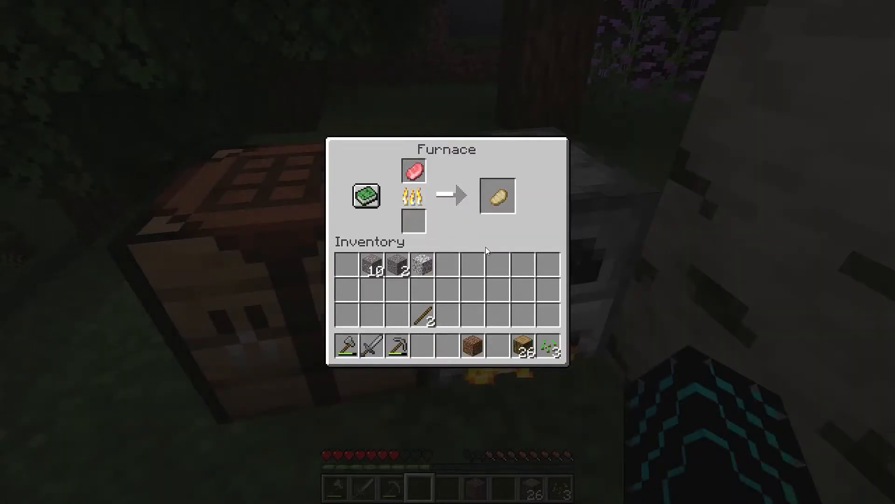
key("Escape")
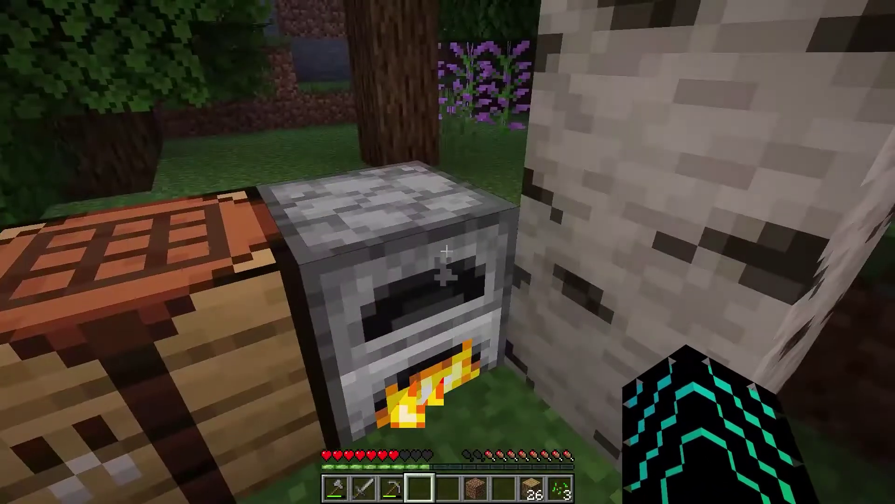
mouse_move(445, 253)
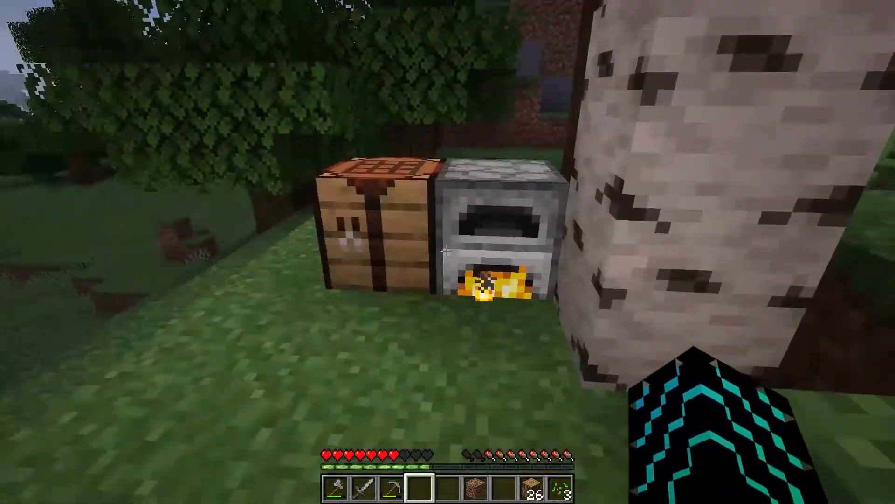